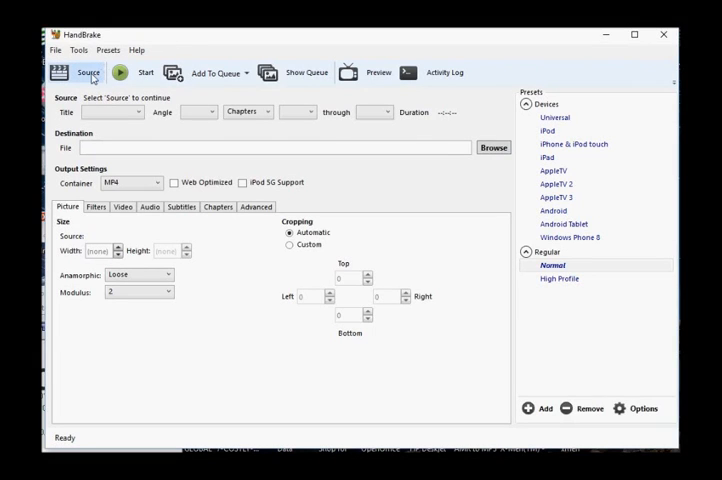
# Open HandBrake's source file picker to choose a video from Desktop > MELISFON
pyautogui.click(88, 72)
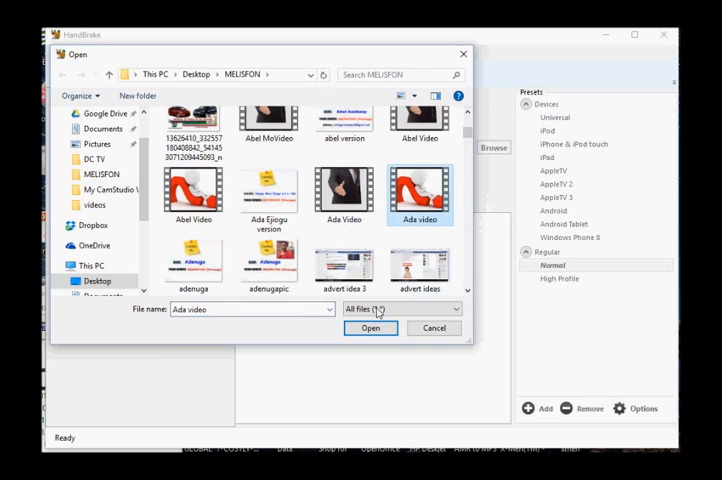
# Load 'Ada video' as the HandBrake source
pyautogui.click(370, 328)
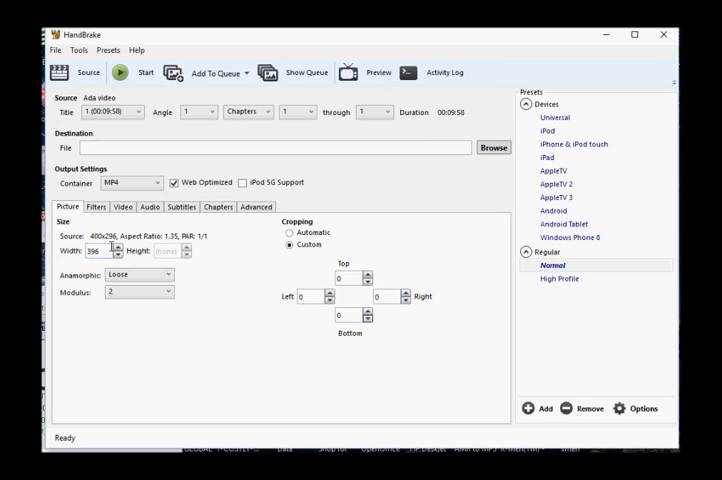